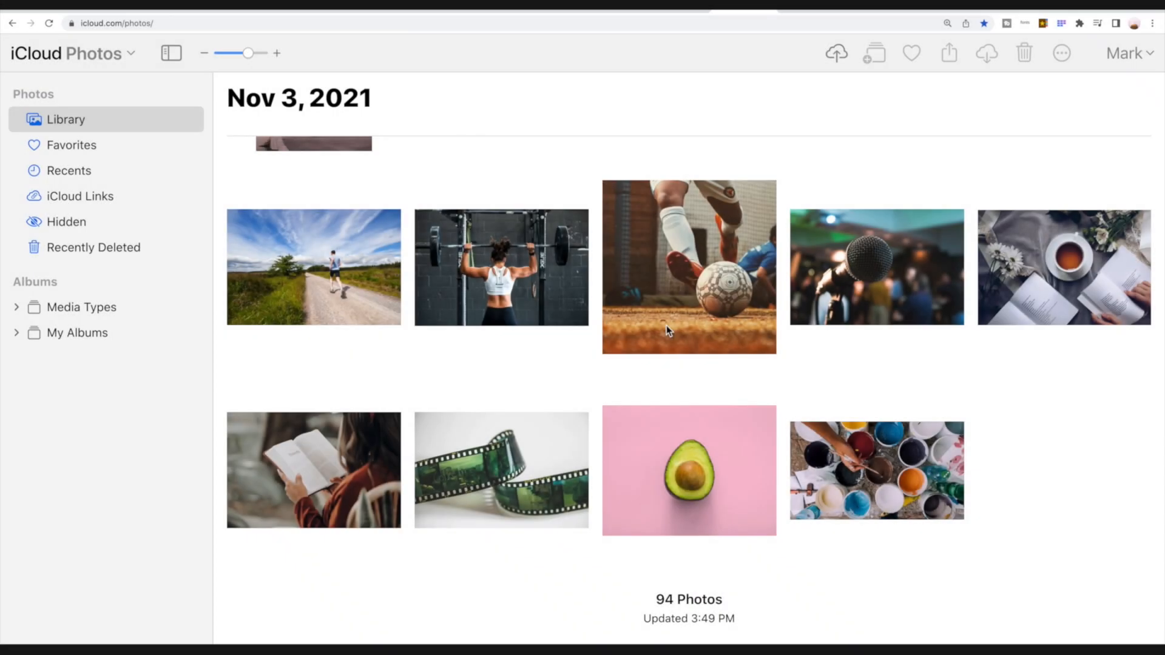
Scroll the All Photos library back to August 2021 before returning to the Home Screen.
scroll("down", 3)
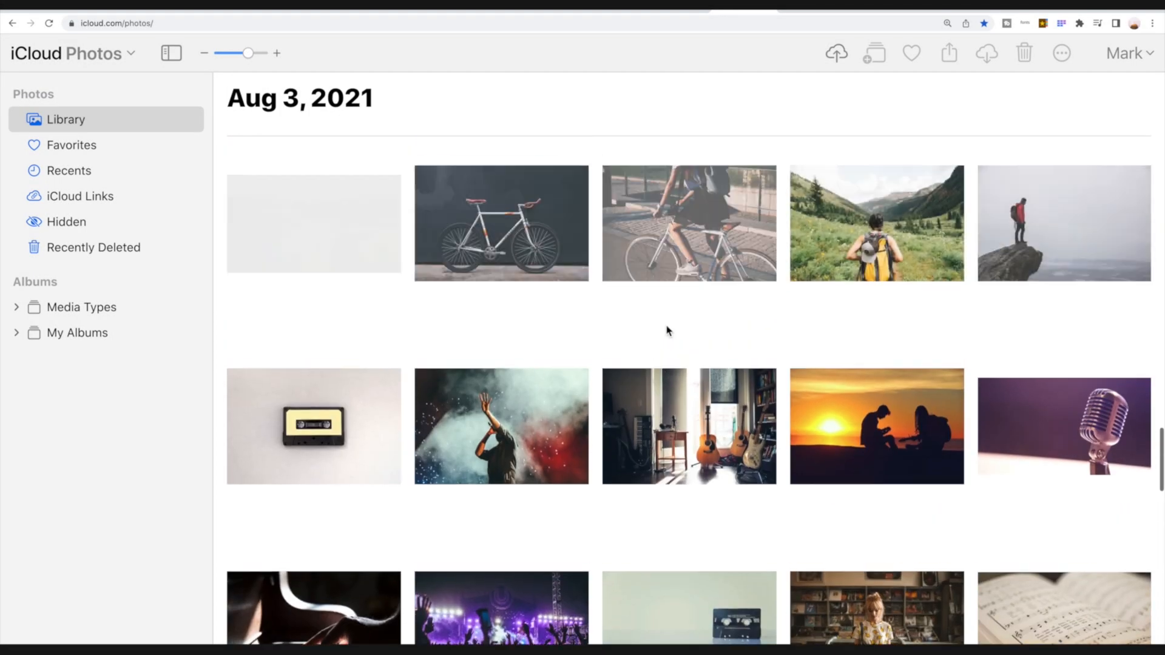
scroll("down", 3)
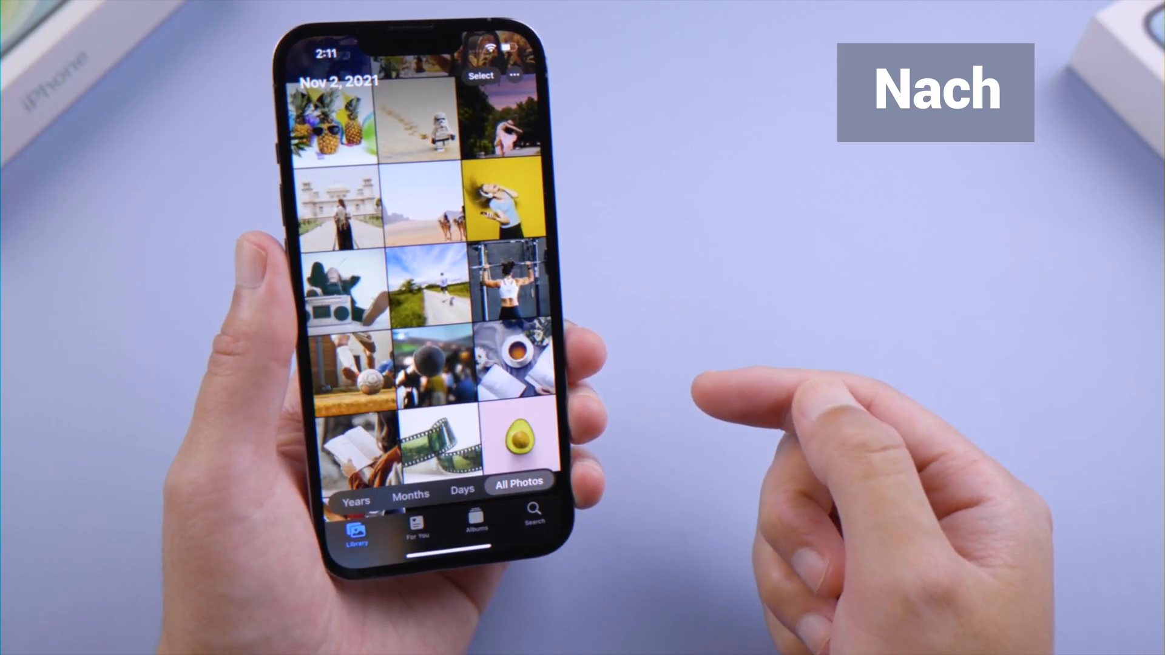
scroll("down", 3)
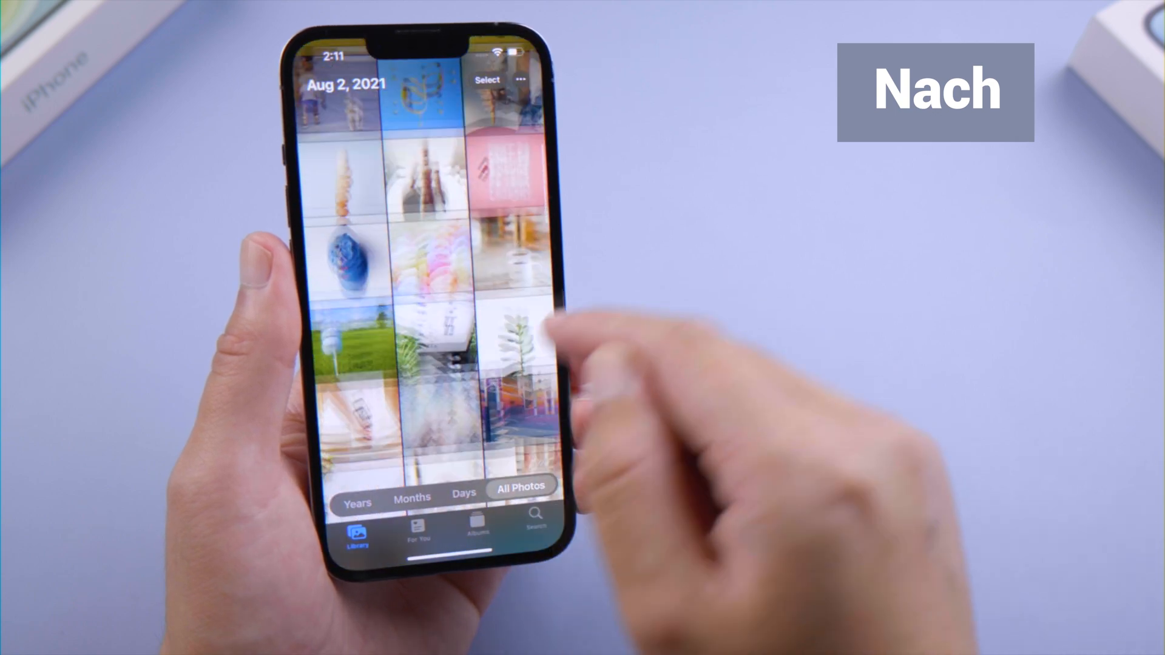
scroll("down", 3)
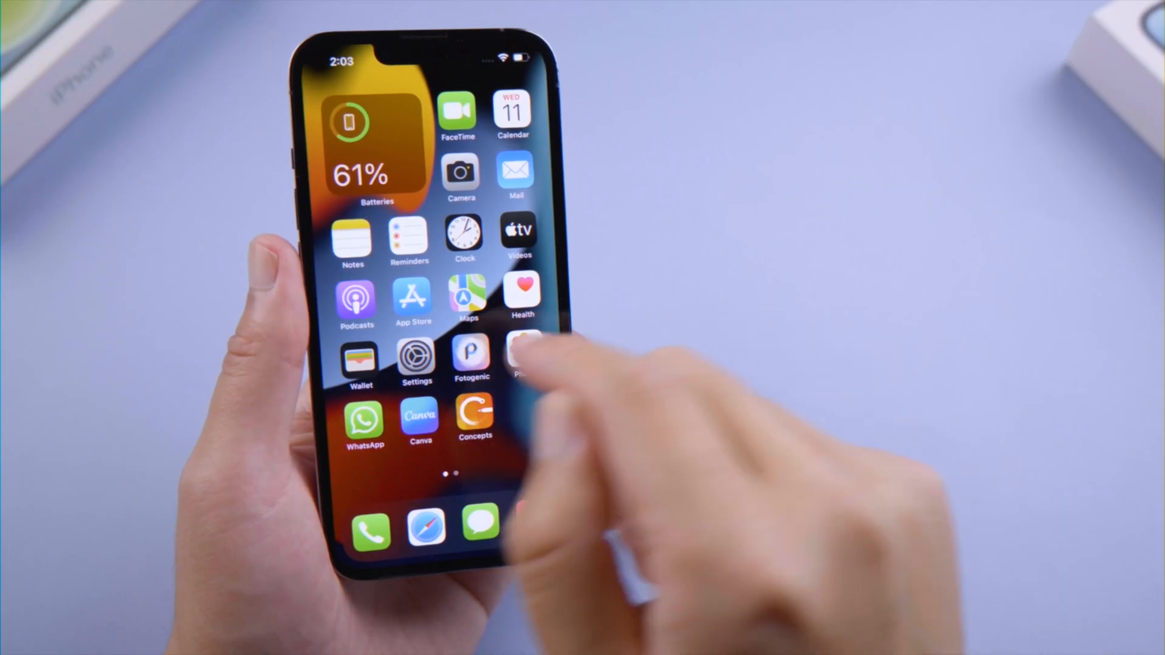
Enable the iCloud Photos toggle under Settings > Apple ID > iCloud > Photos with optimized storage.
left_click(416, 361)
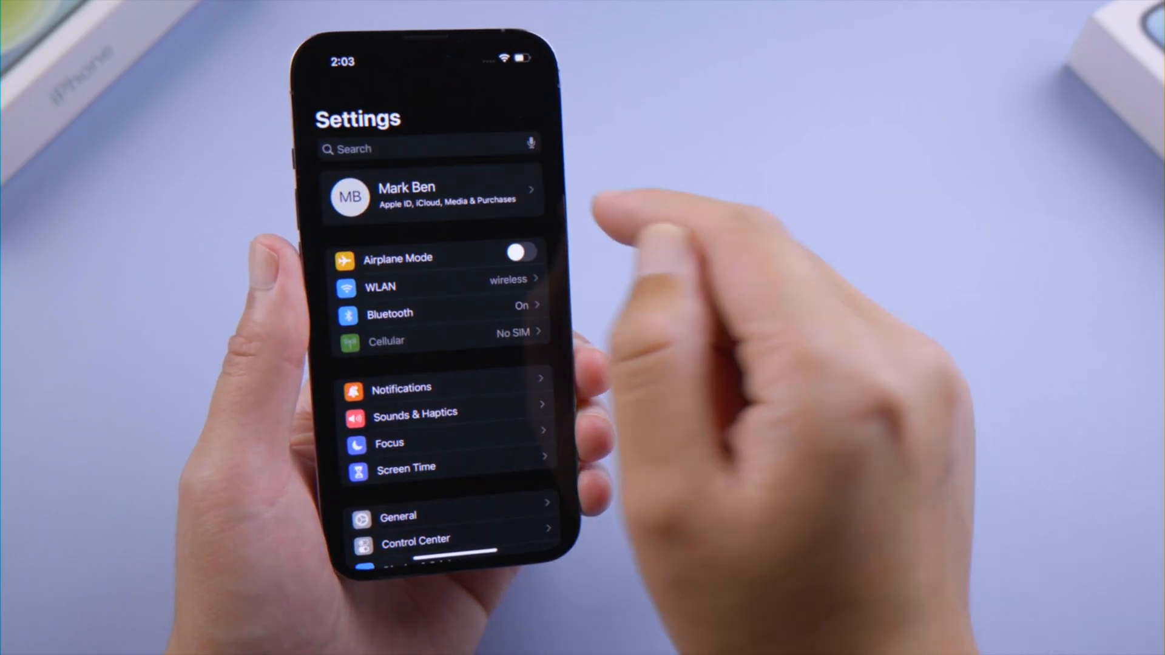
left_click(431, 196)
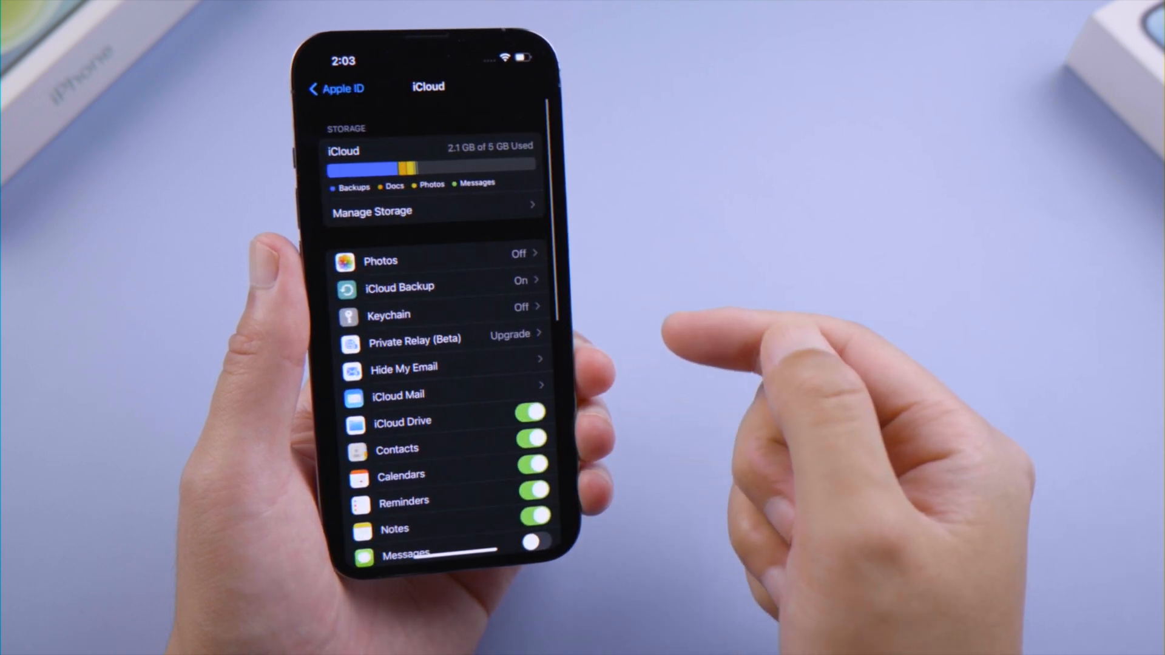
left_click(380, 259)
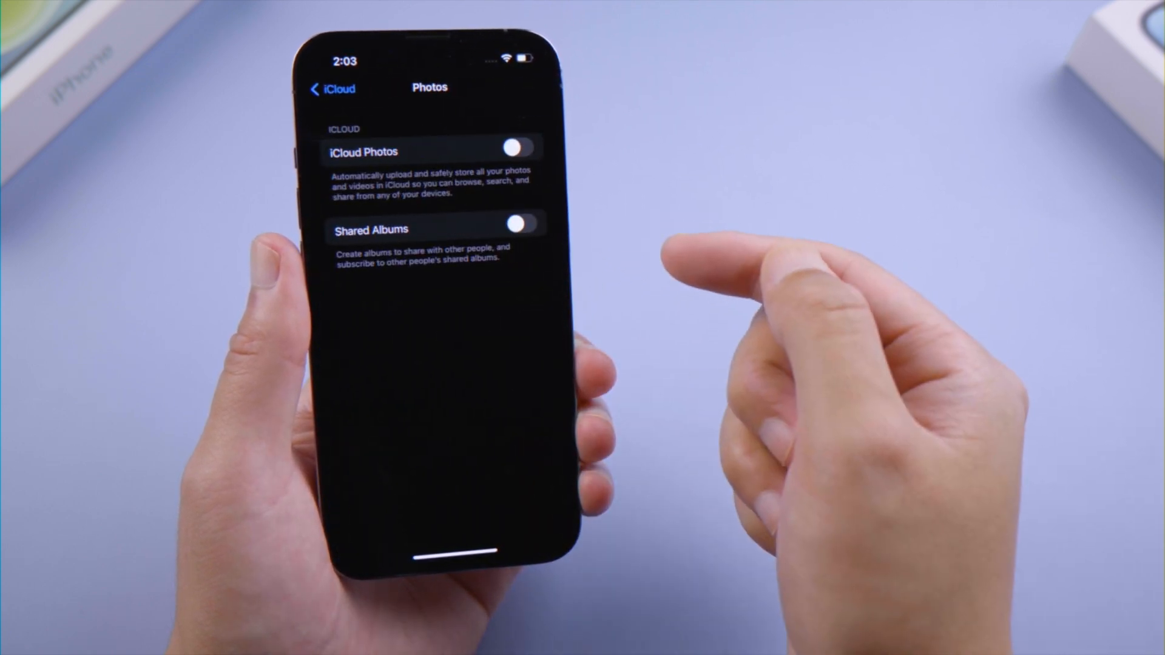
left_click(525, 147)
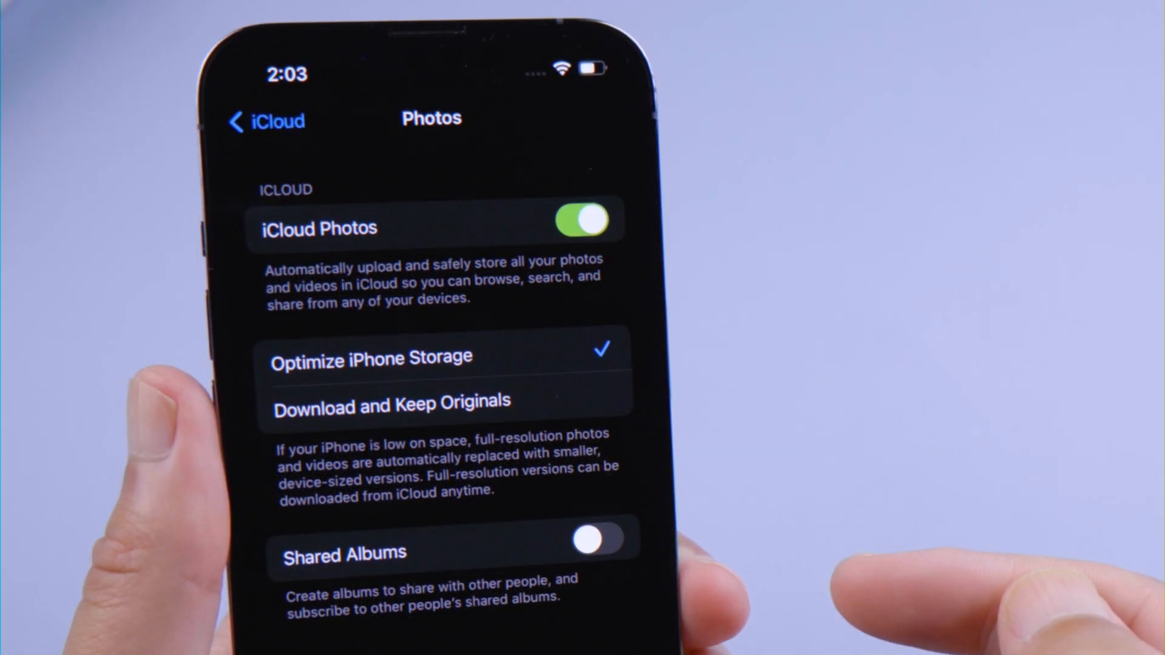
left_click(393, 402)
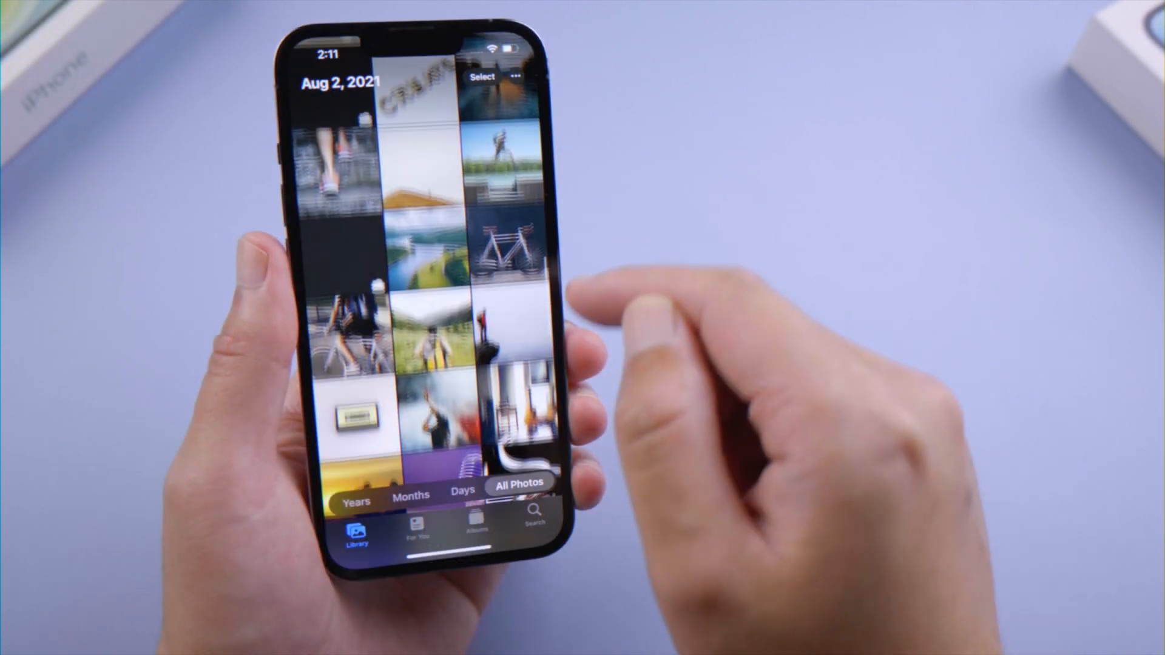
scroll("down", 3)
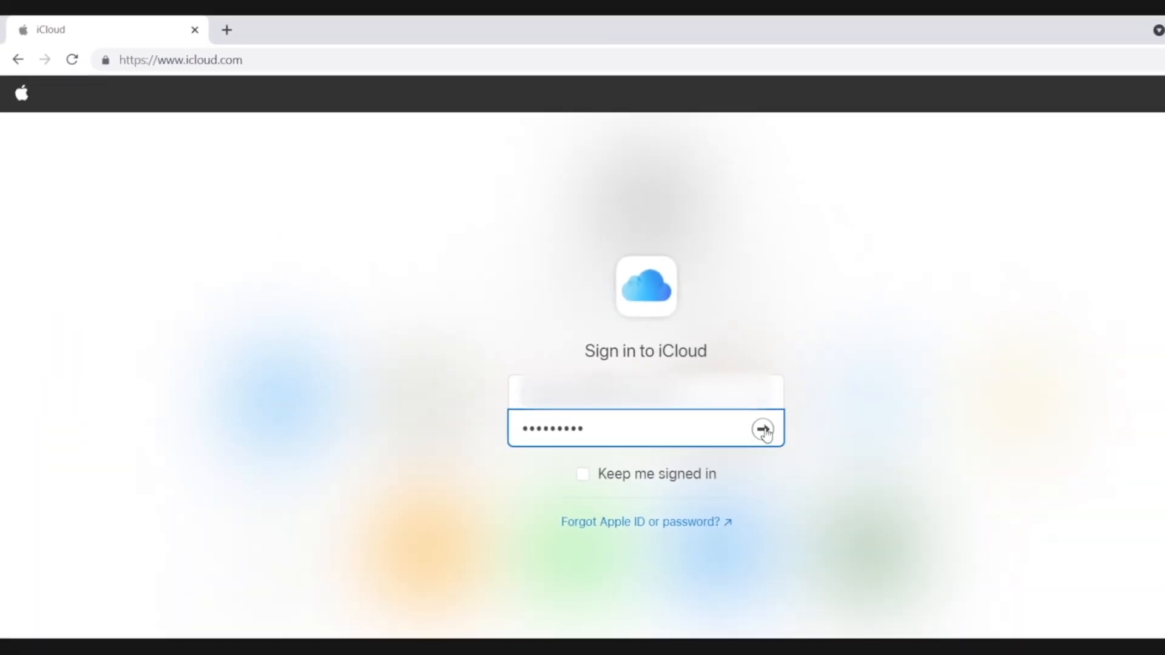
Submit the Apple ID sign-in and enter the iCloud.com Photos library.
left_click(763, 428)
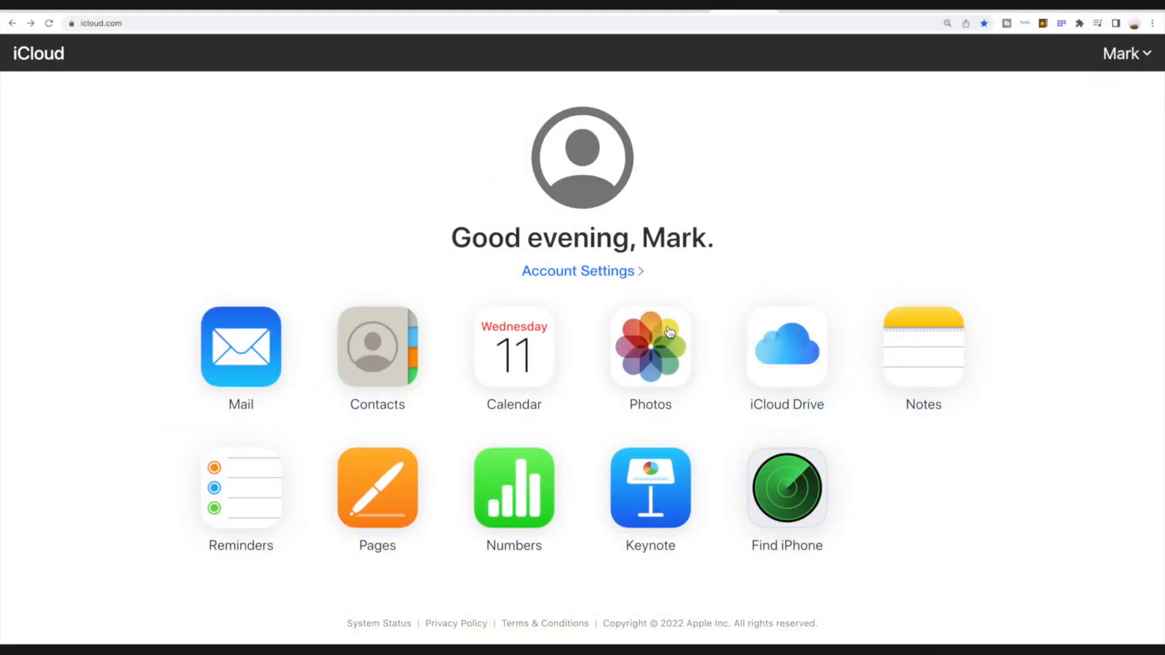
left_click(649, 346)
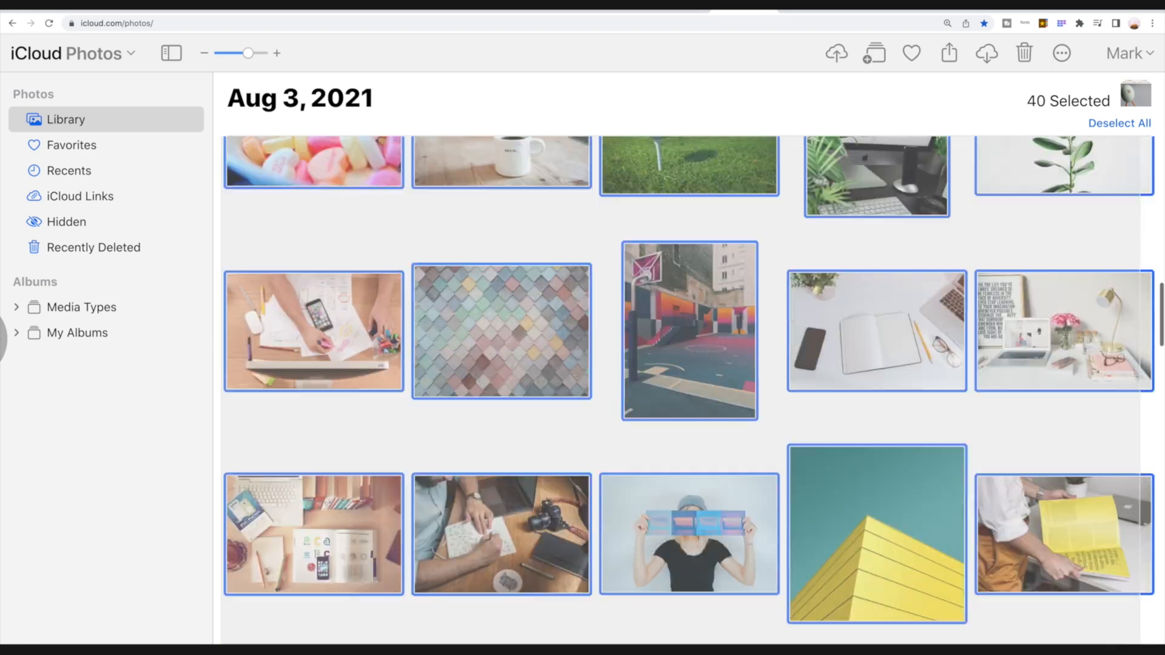
Download all 94 selected photos from iCloud Photos as a zip to the computer.
scroll("down", 3)
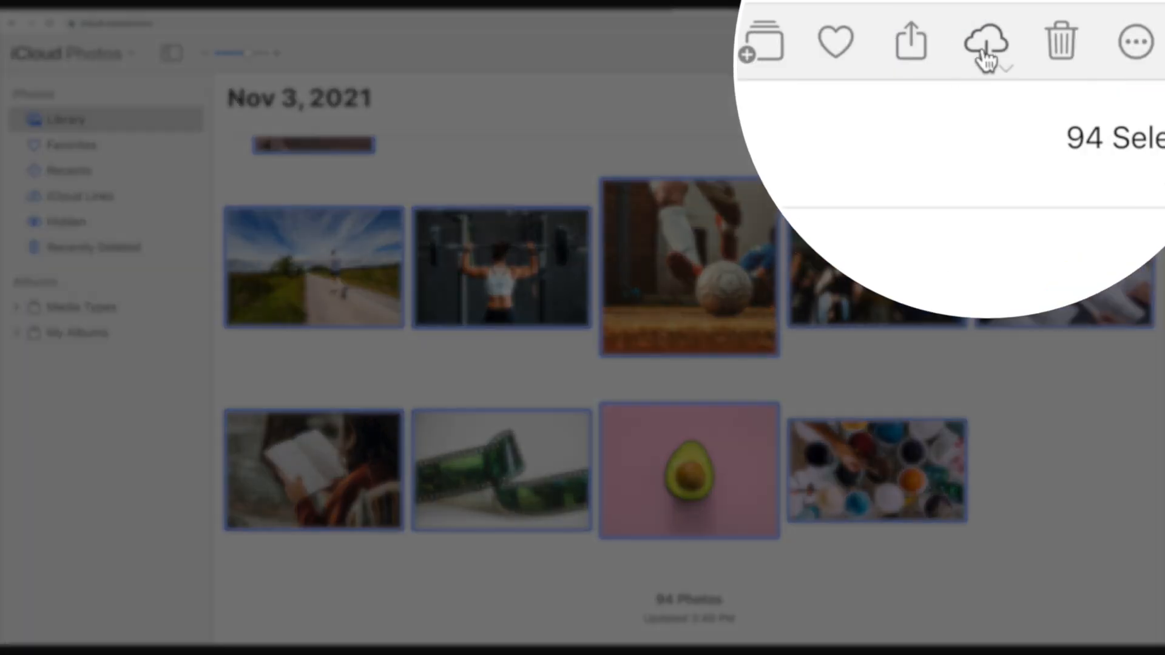
left_click(988, 52)
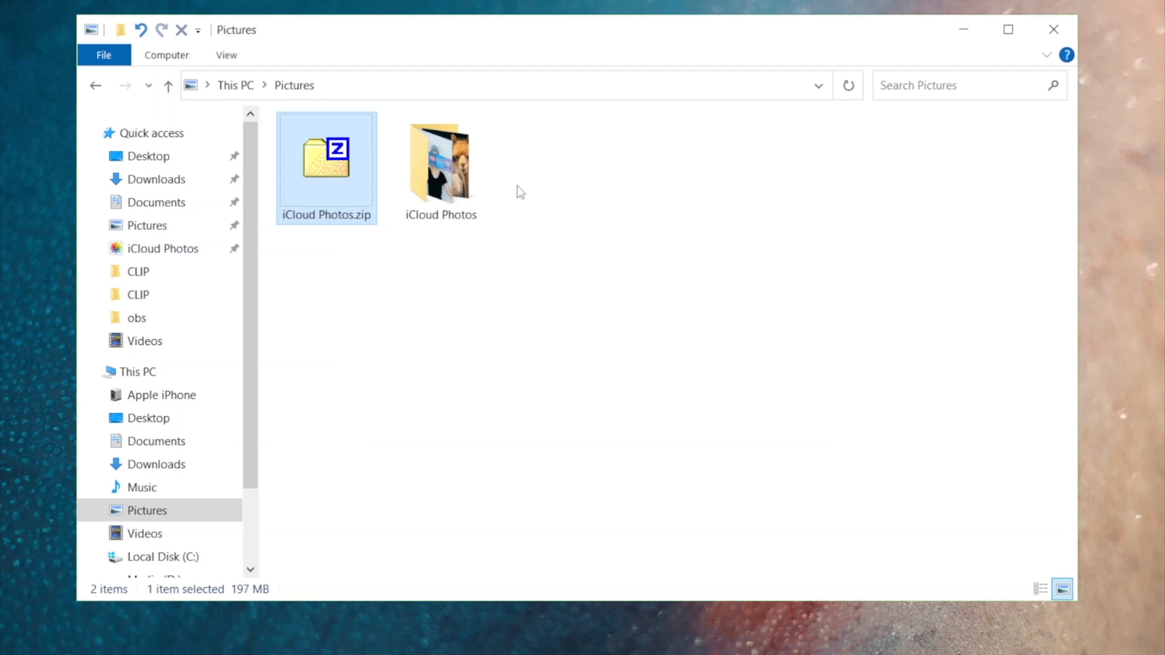
Browse the extracted iCloud Photos folder in Pictures holding the 94 JPG images.
double_click(439, 157)
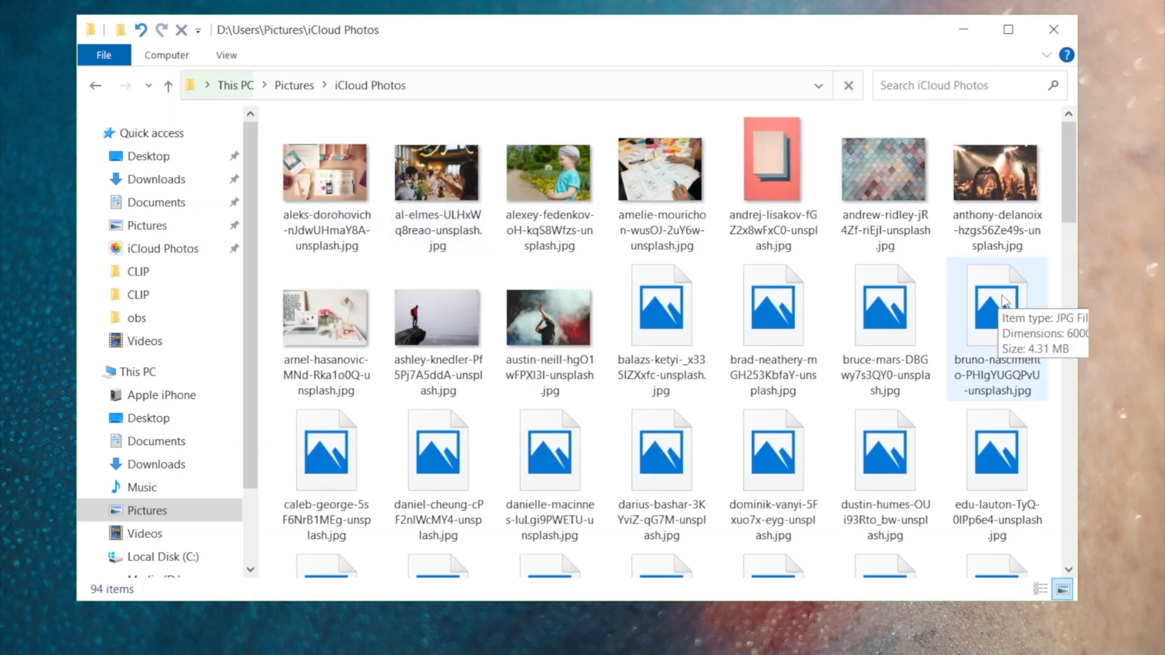
scroll("down", 3)
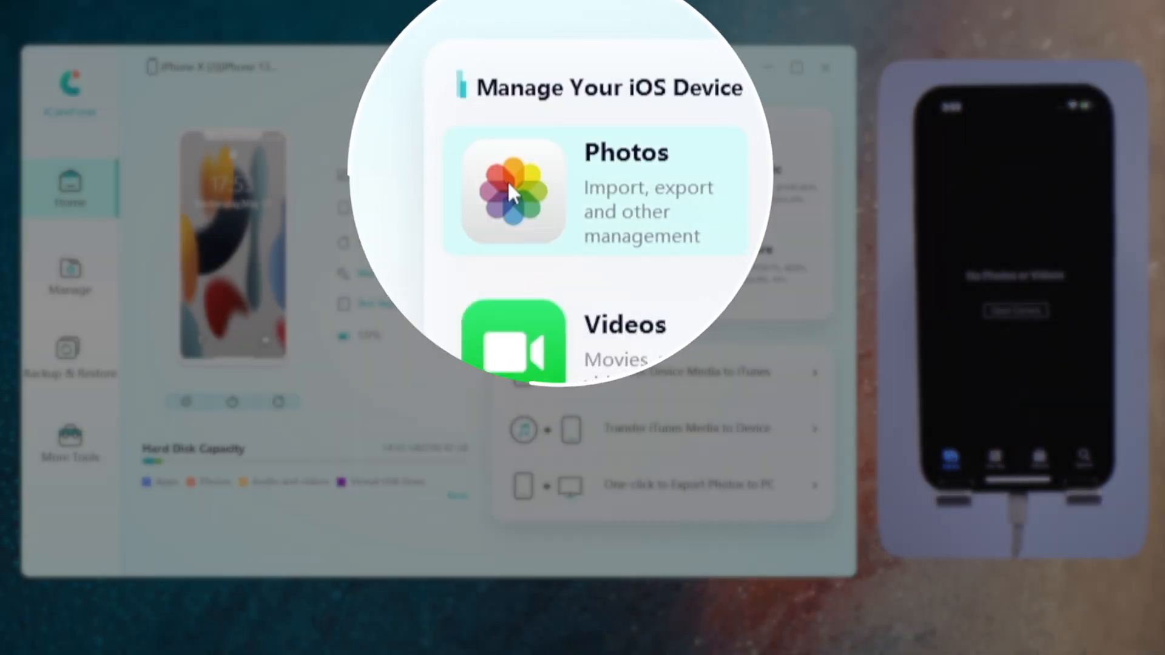
Start a photo import to the iPhone via Manage > Photos > Import > Select File.
left_click(511, 193)
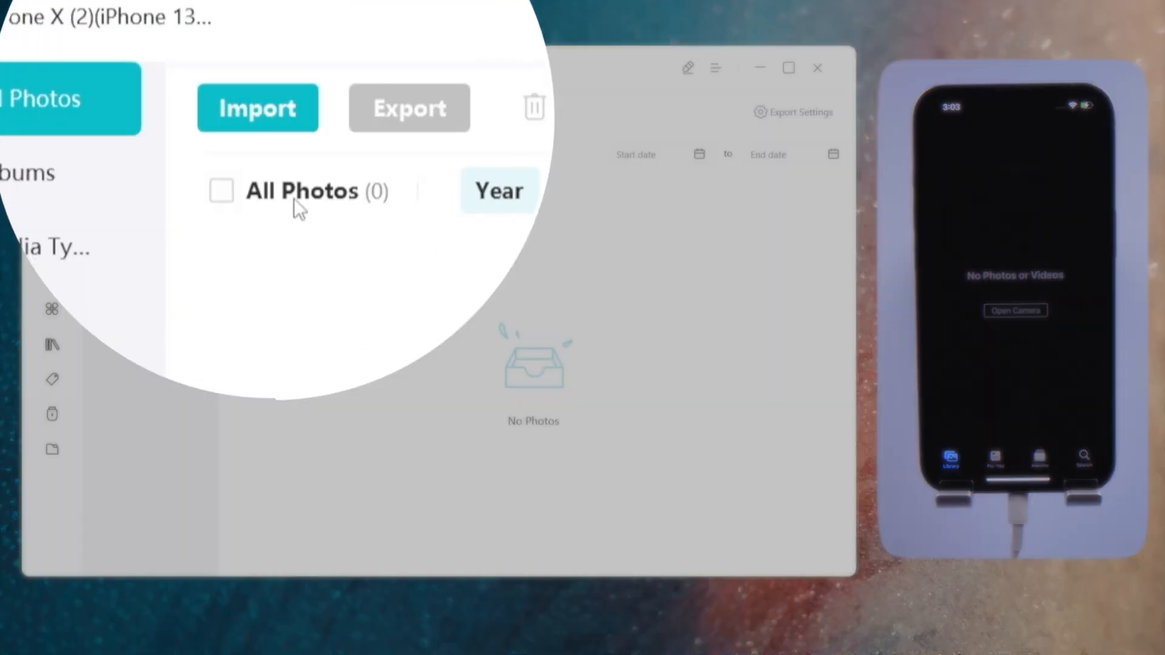
left_click(257, 108)
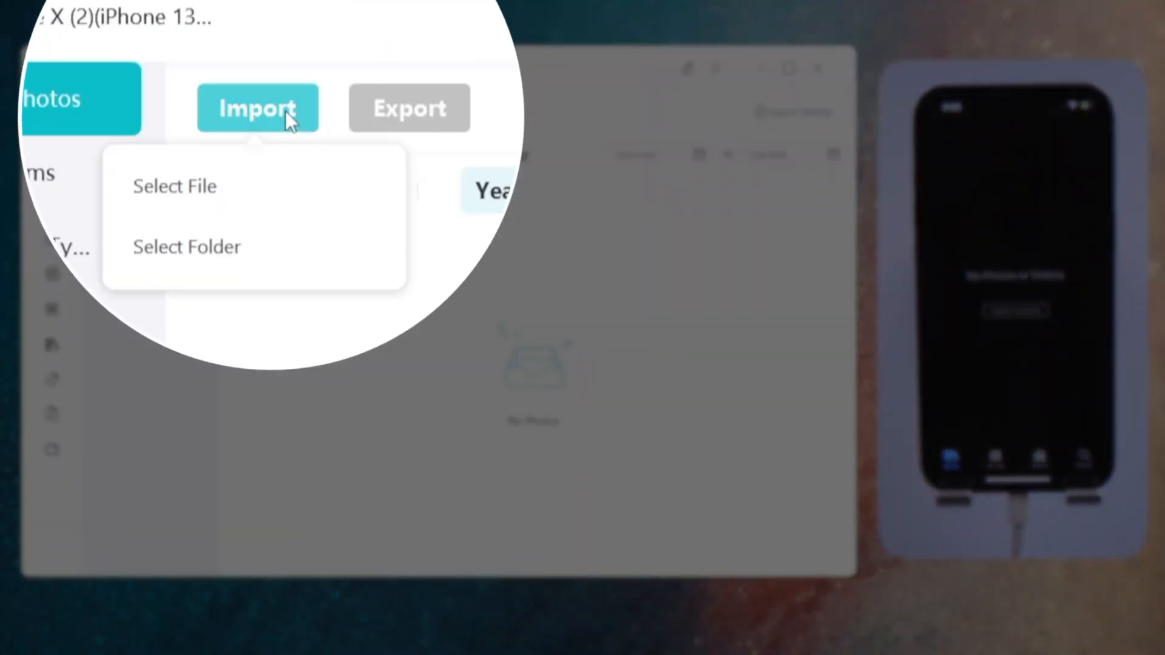
left_click(175, 186)
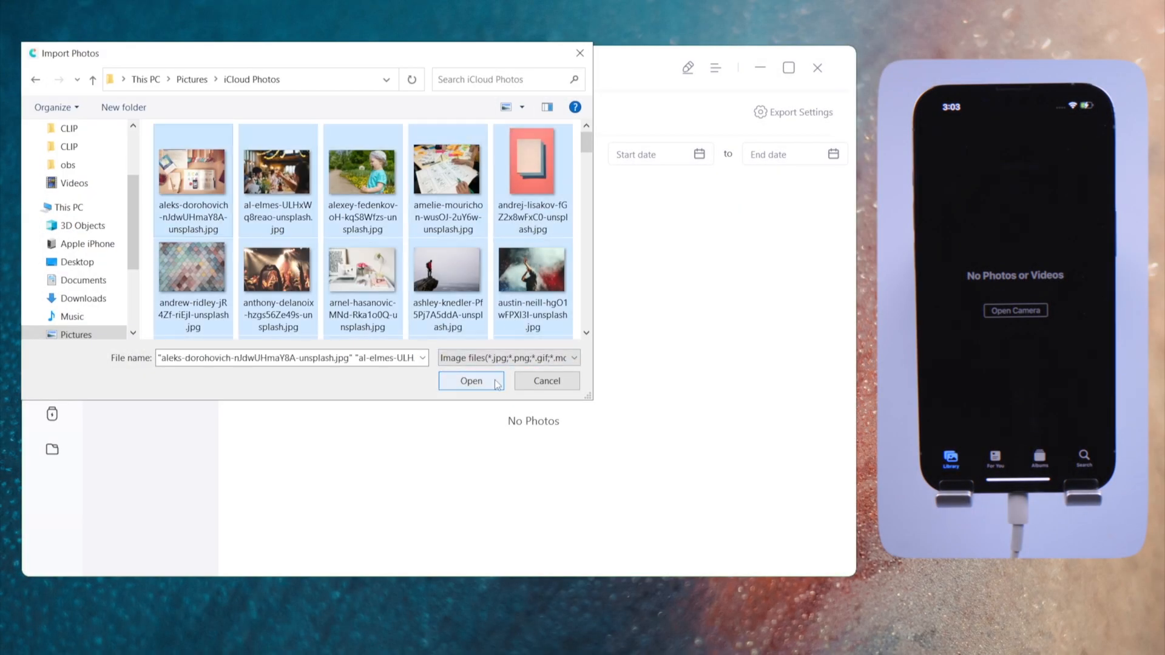
Choose the images in the iCloud Photos folder and confirm importing them onto the iPhone.
left_click(471, 379)
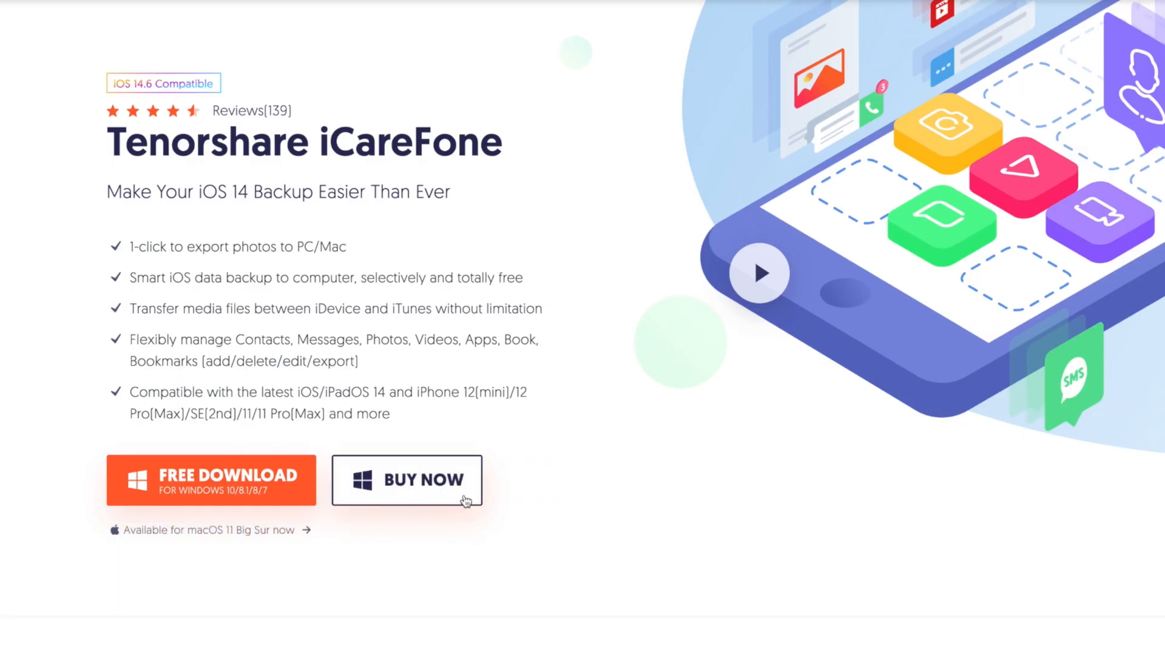
left_click(406, 480)
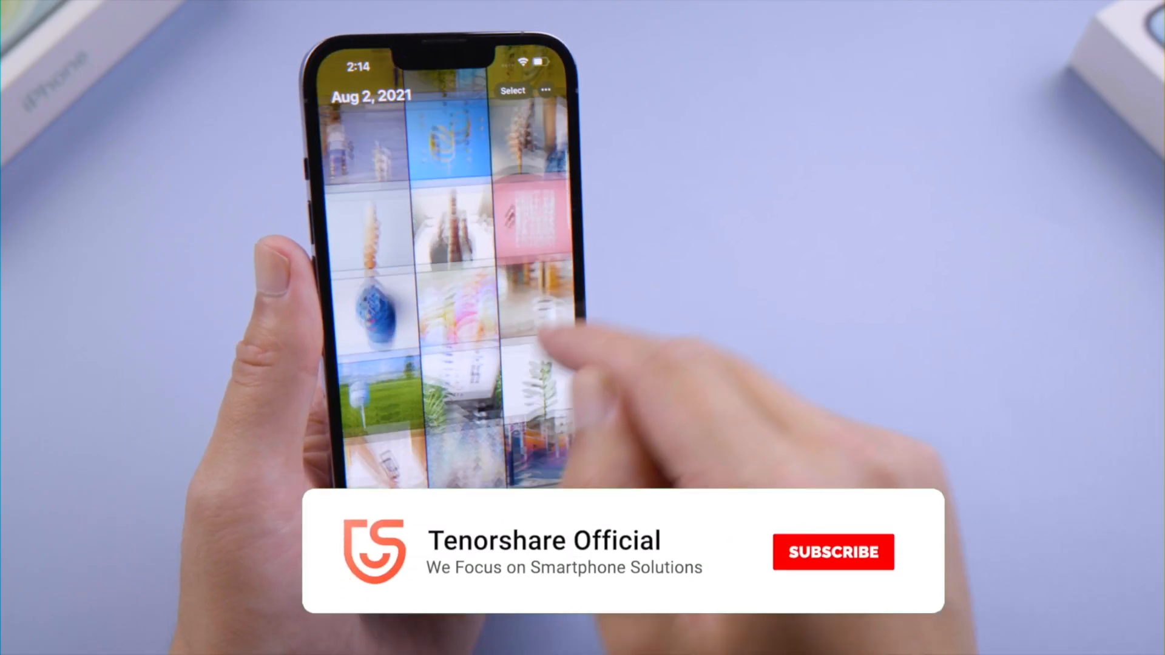
left_click(833, 552)
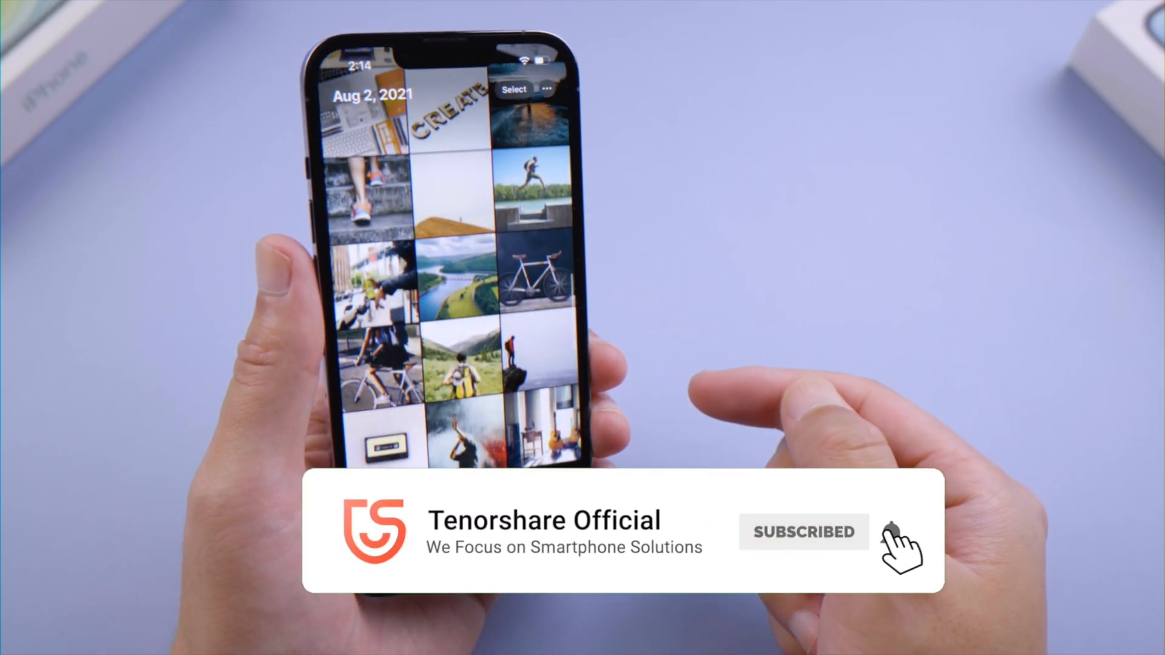